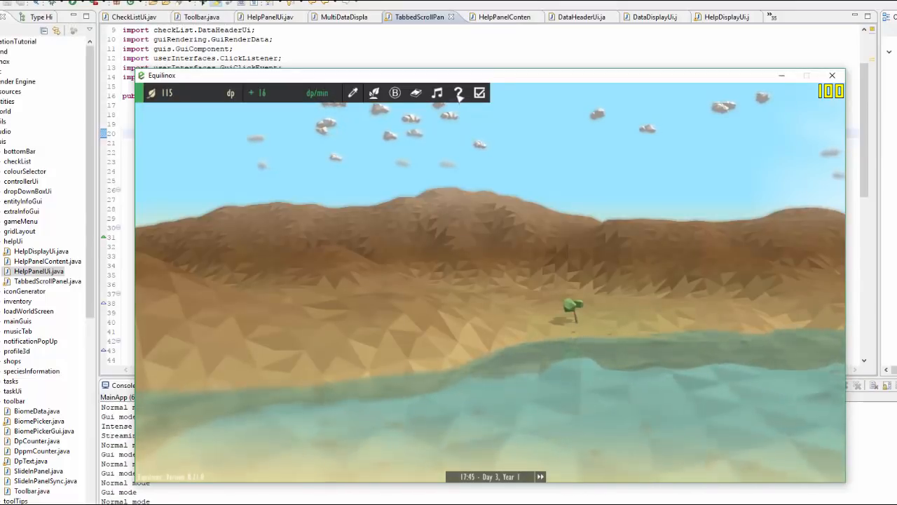
- Open the help panel from the question-mark toolbar button, showing seven test tabs
{"action": "left_click", "coordinate": [479, 92]}
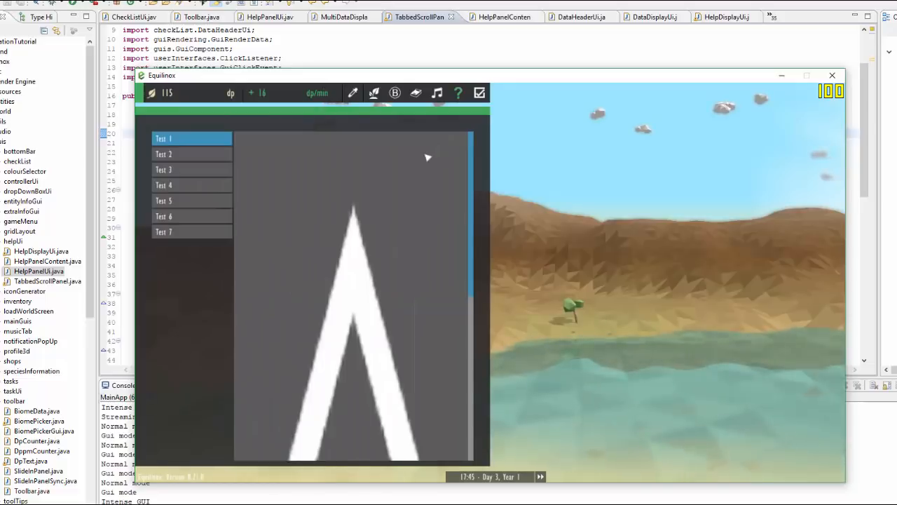